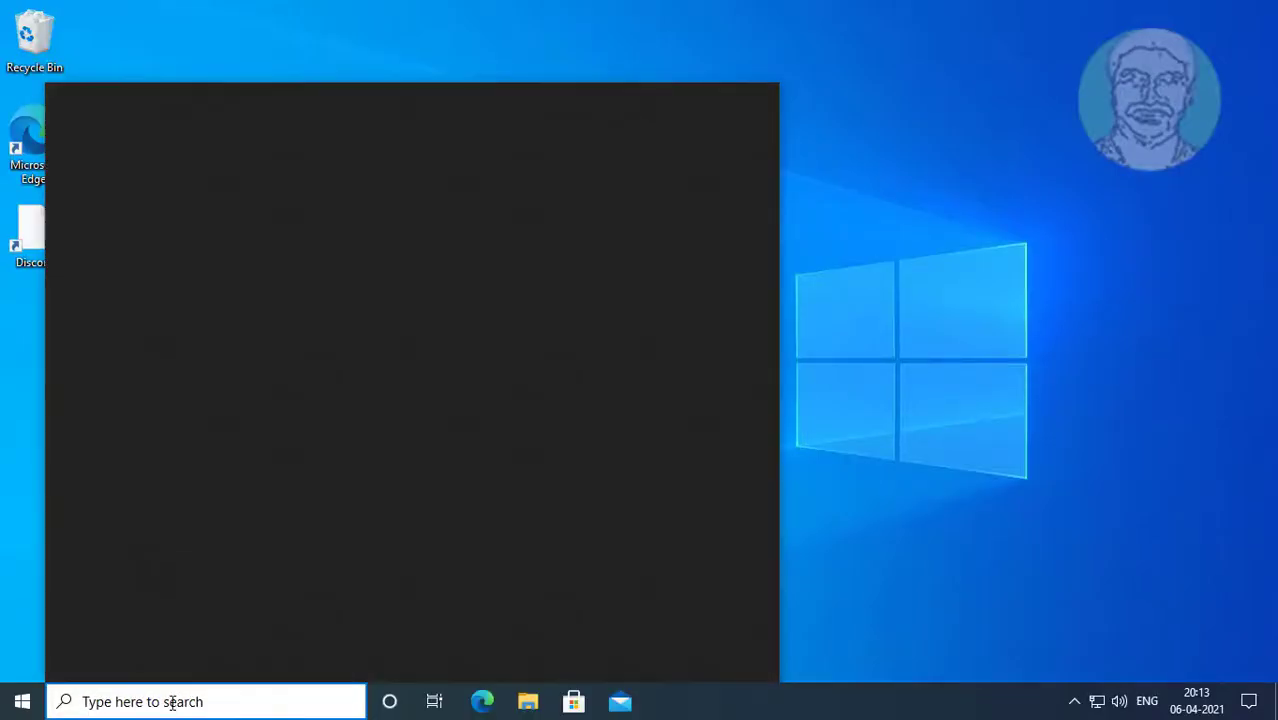
- Search Windows for 'control Panel' and open Control Panel
type("control Panel")
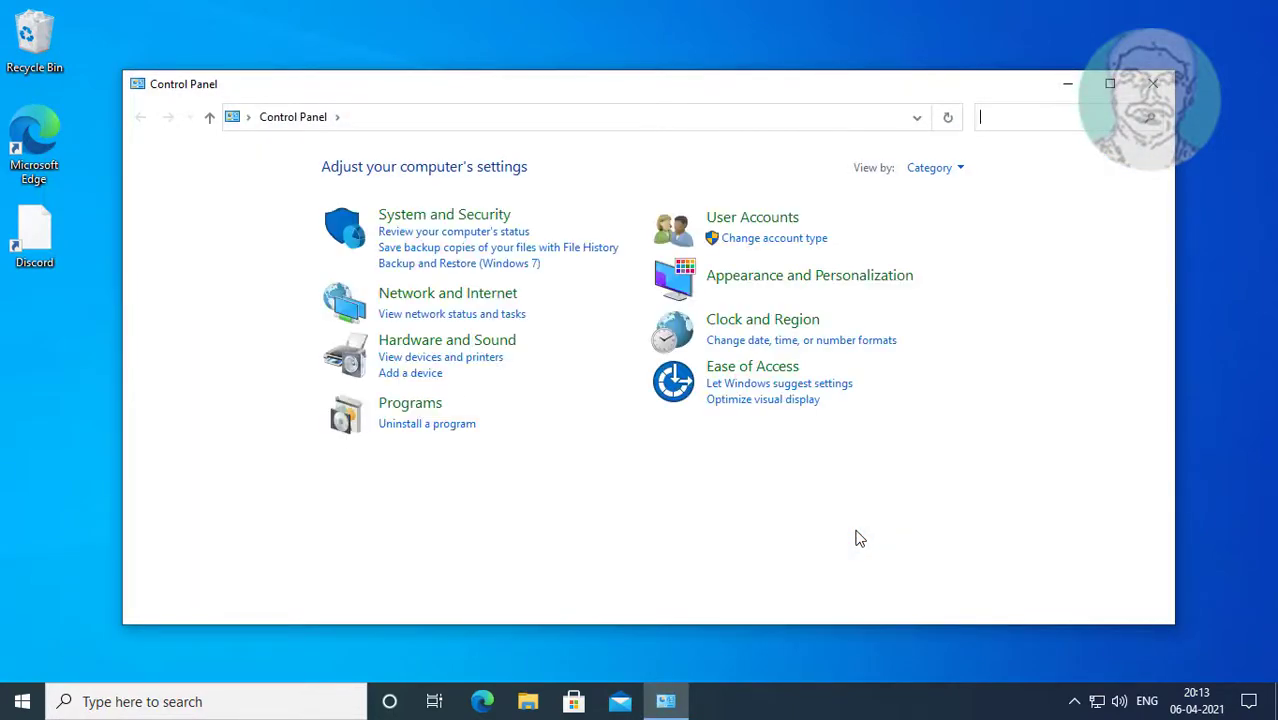
- Switch the Control Panel view to list all items as icons
left_click(933, 167)
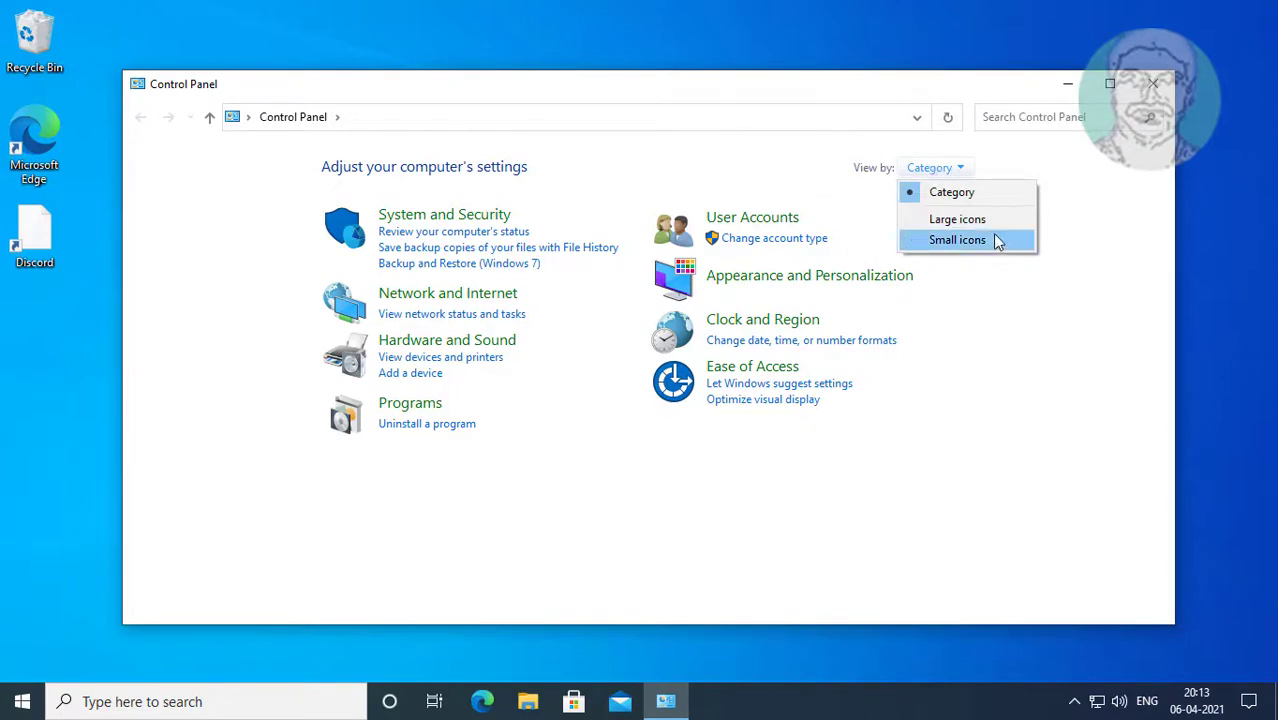
left_click(957, 219)
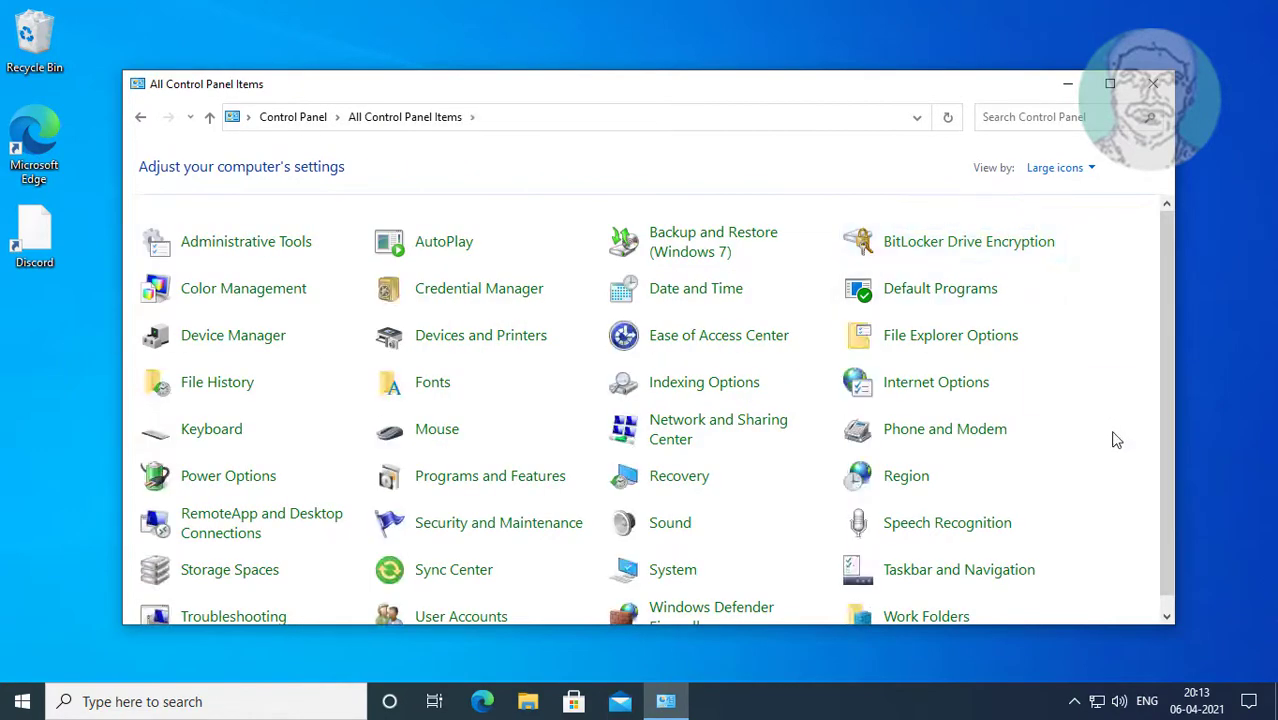
mouse_move(718, 429)
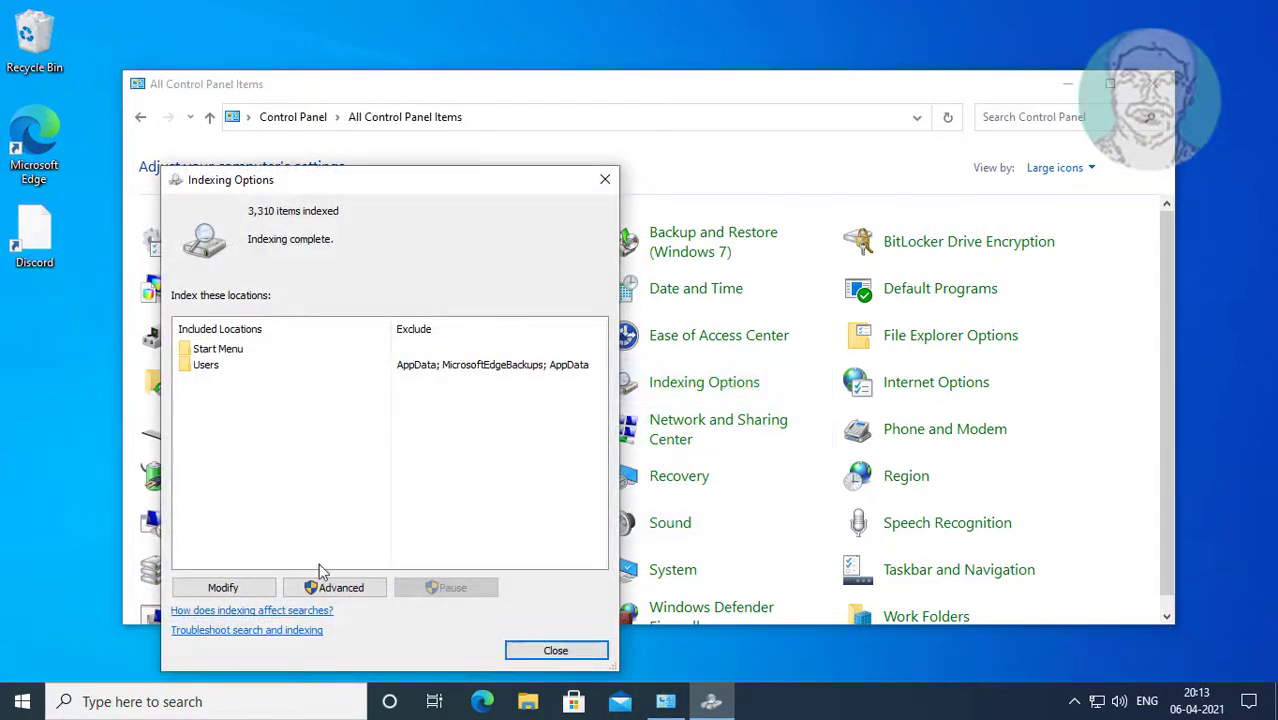
- Add Local Disk (C:) and New Volume (E:) to the indexed locations
left_click(222, 587)
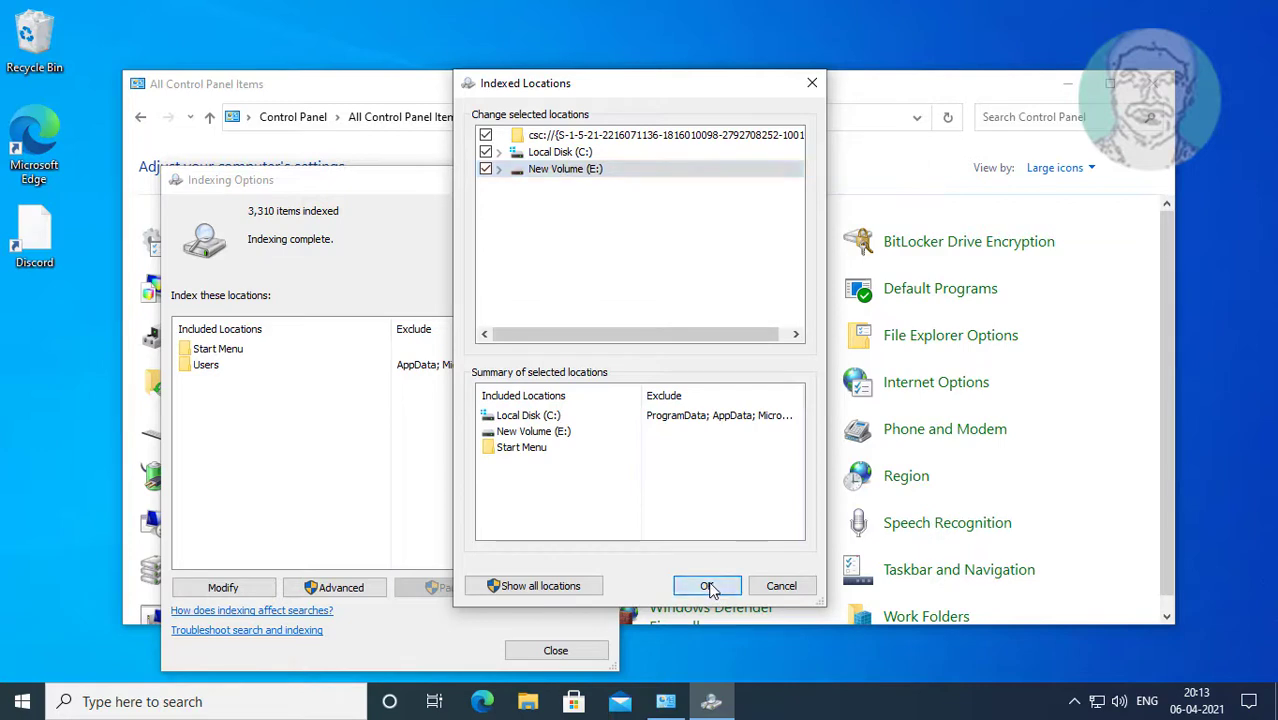
left_click(707, 585)
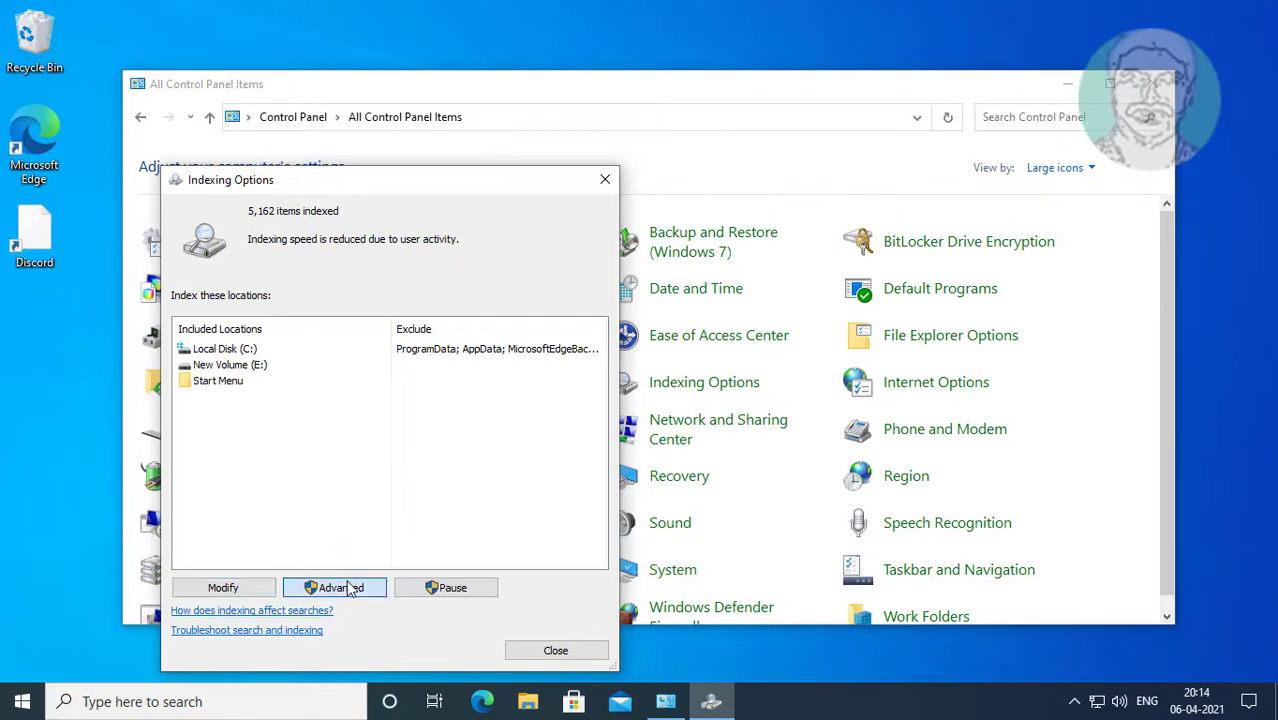
- Rebuild the search index, then close Indexing Options once 18,096 items are indexed
left_click(334, 587)
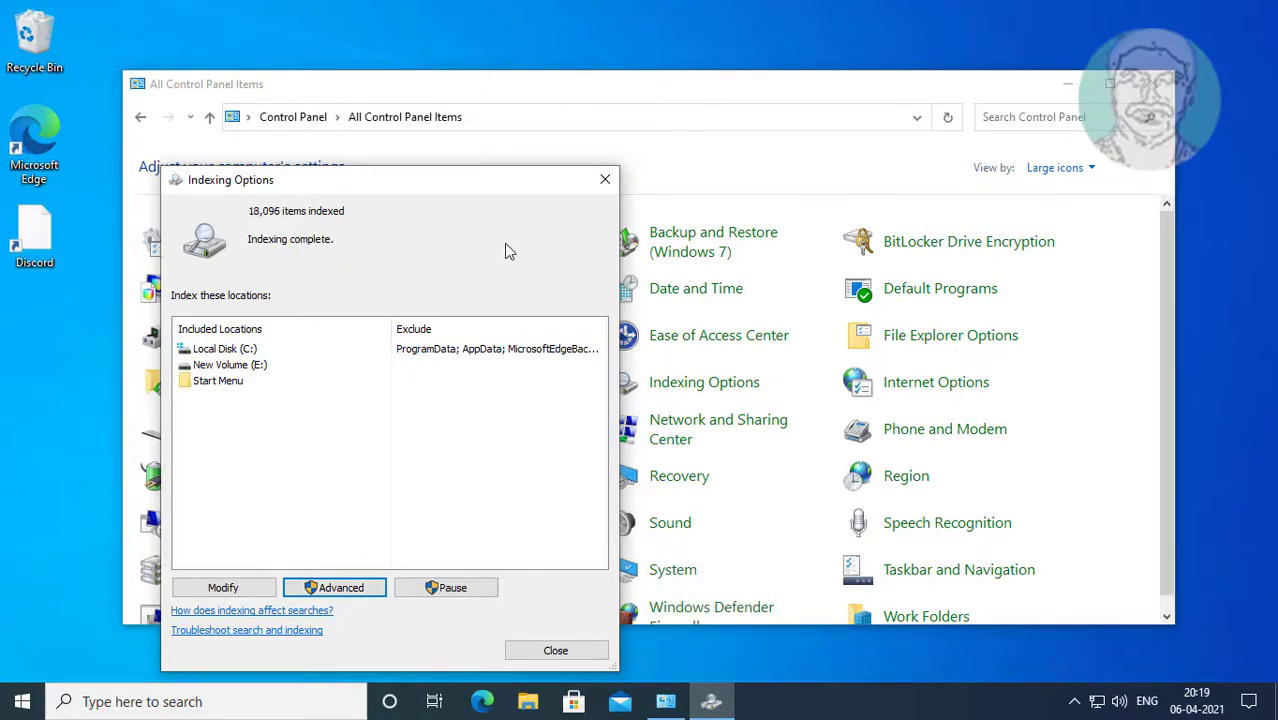
mouse_move(413, 398)
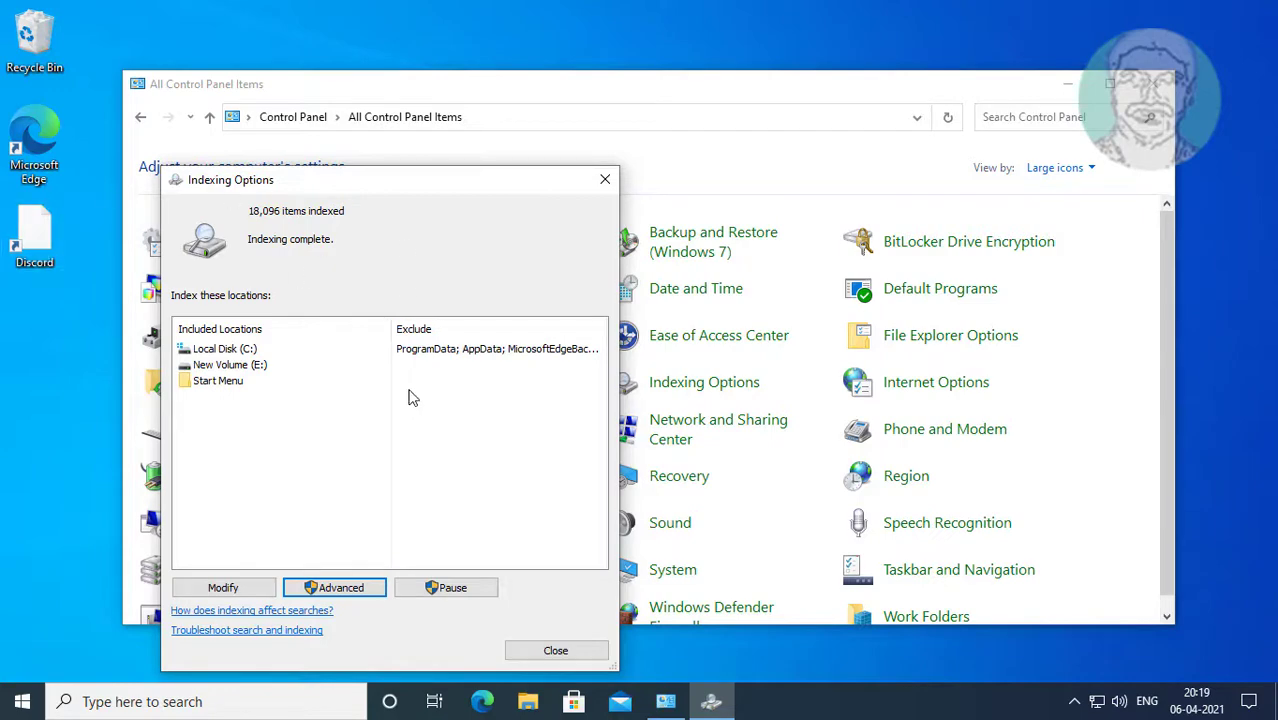
left_click(555, 650)
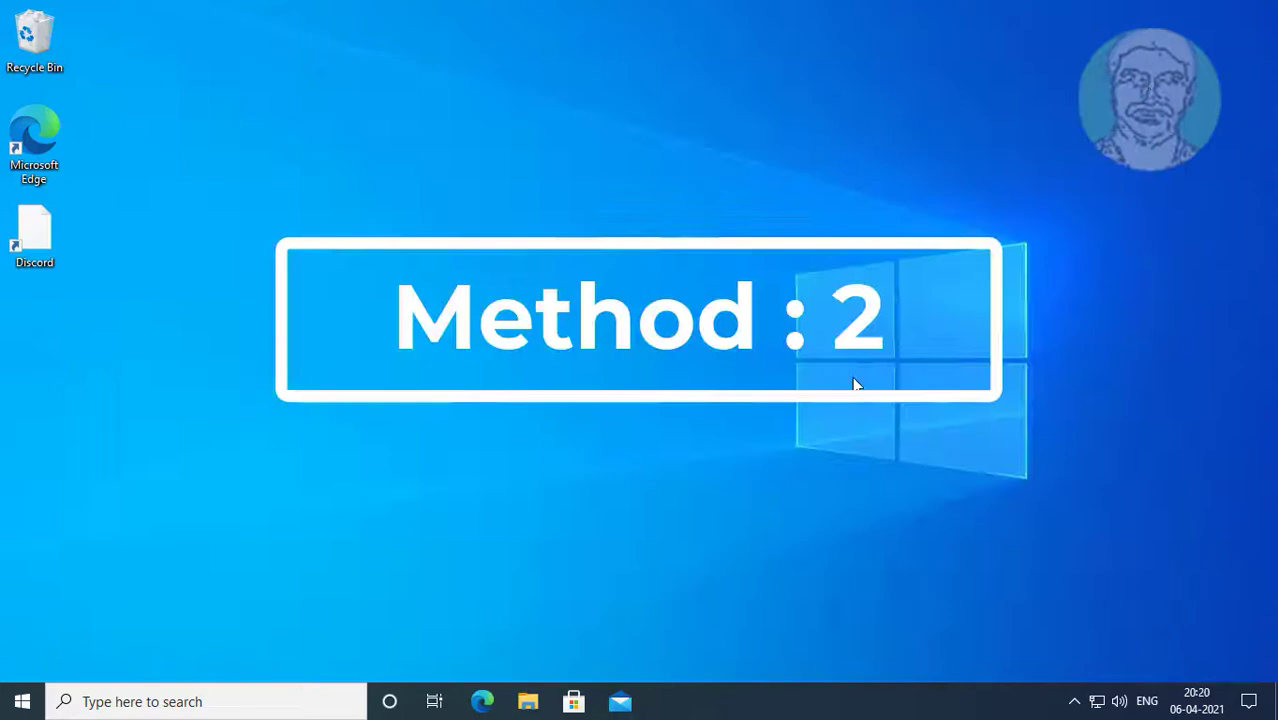
mouse_move(100, 630)
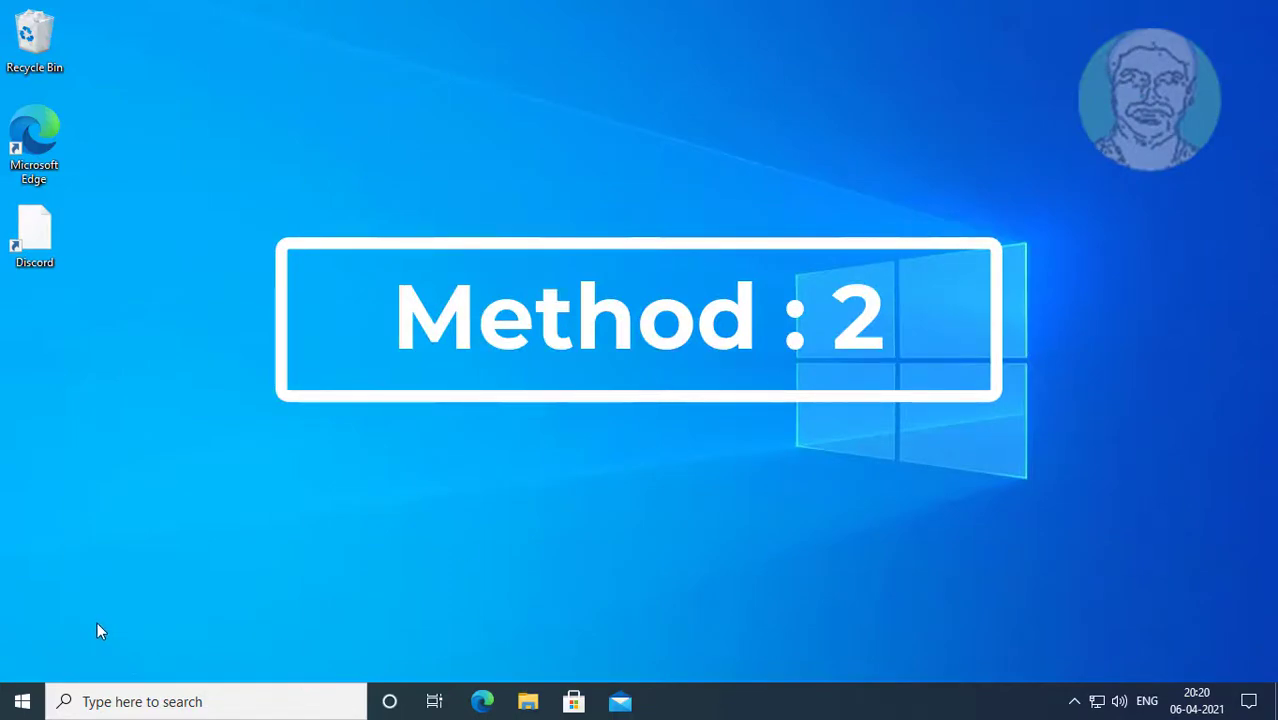
- Use Run to open %username%\AppData\Local\Microsoft\Windows\1033
right_click(22, 701)
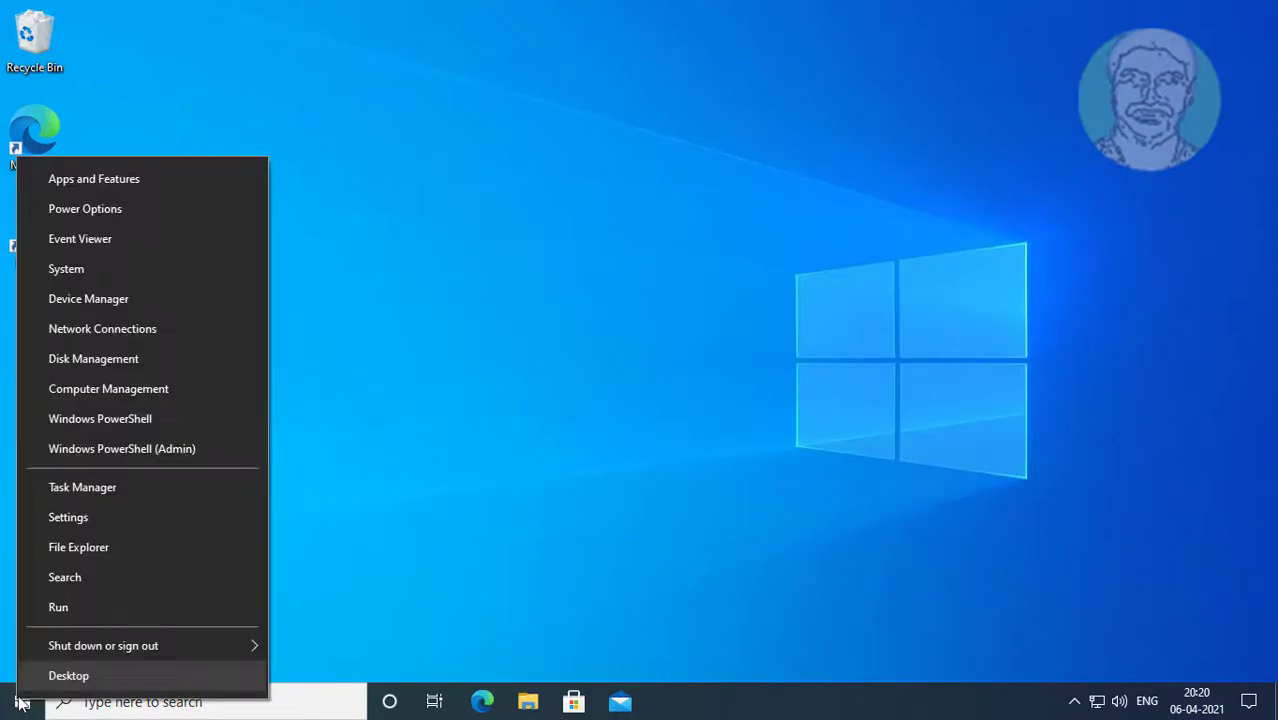
left_click(58, 607)
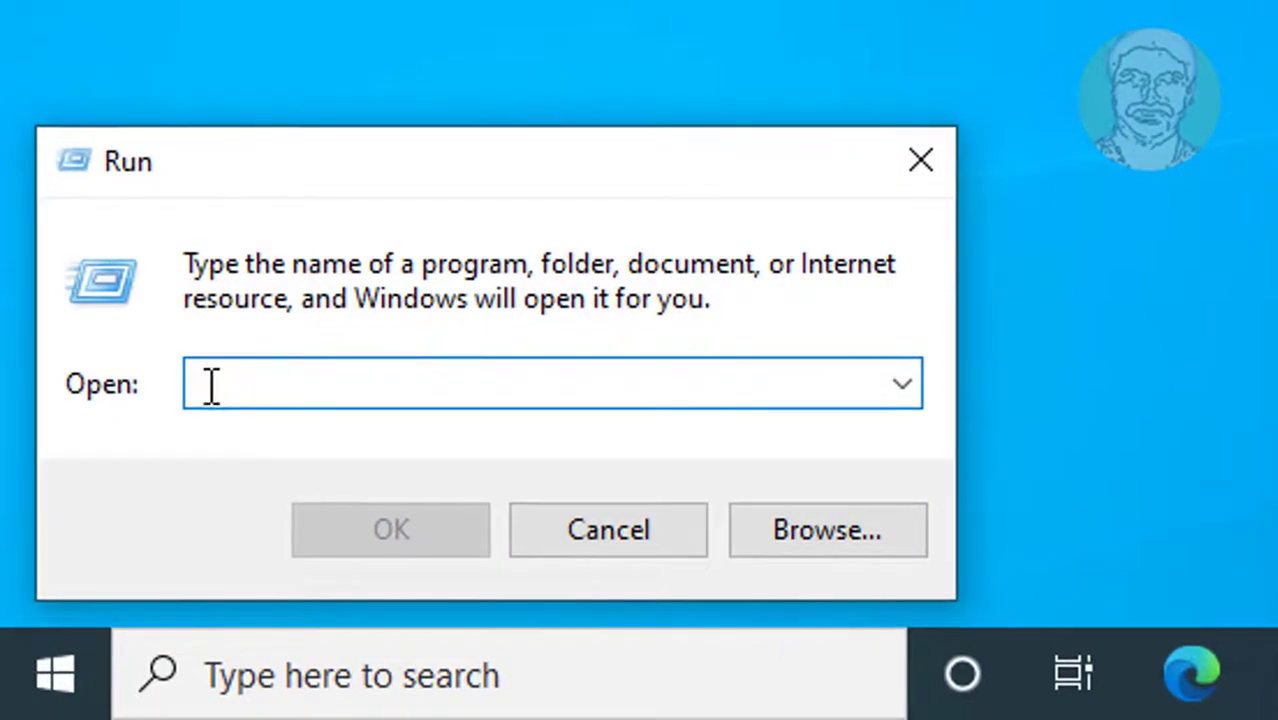
type("%username%\\AppData\\Local\\Microsoft\\Windows\\1033")
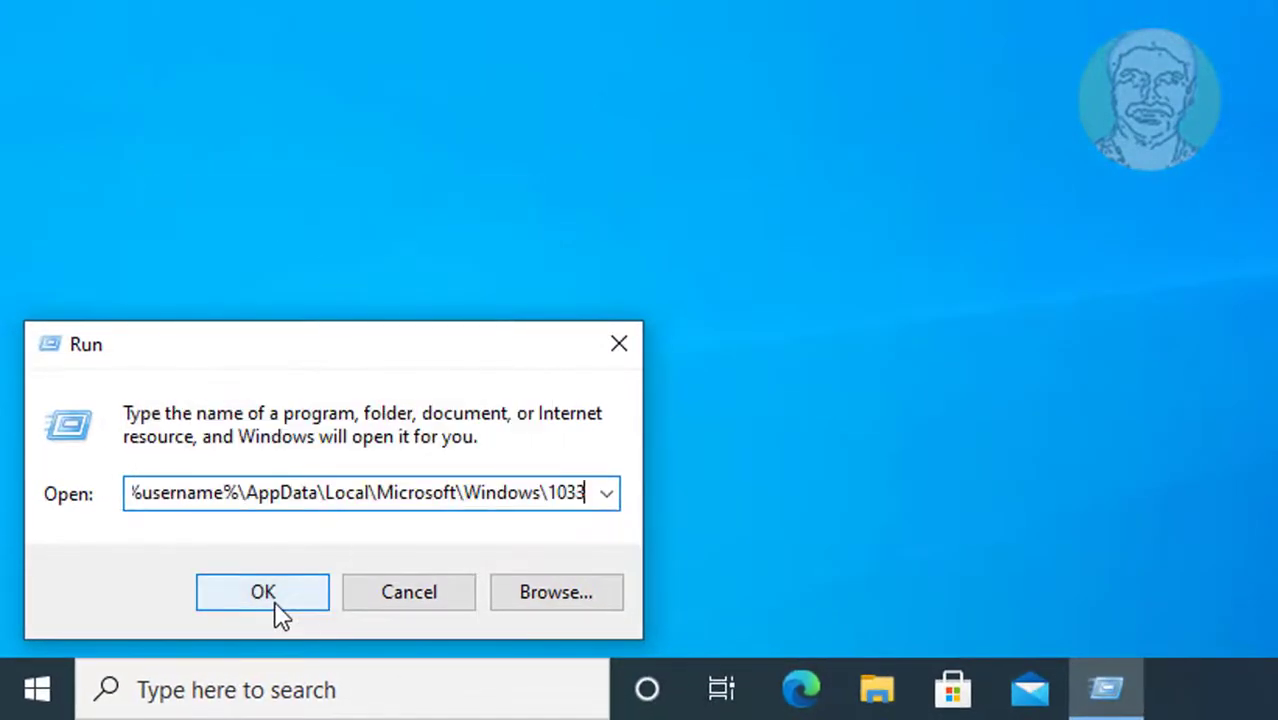
left_click(262, 591)
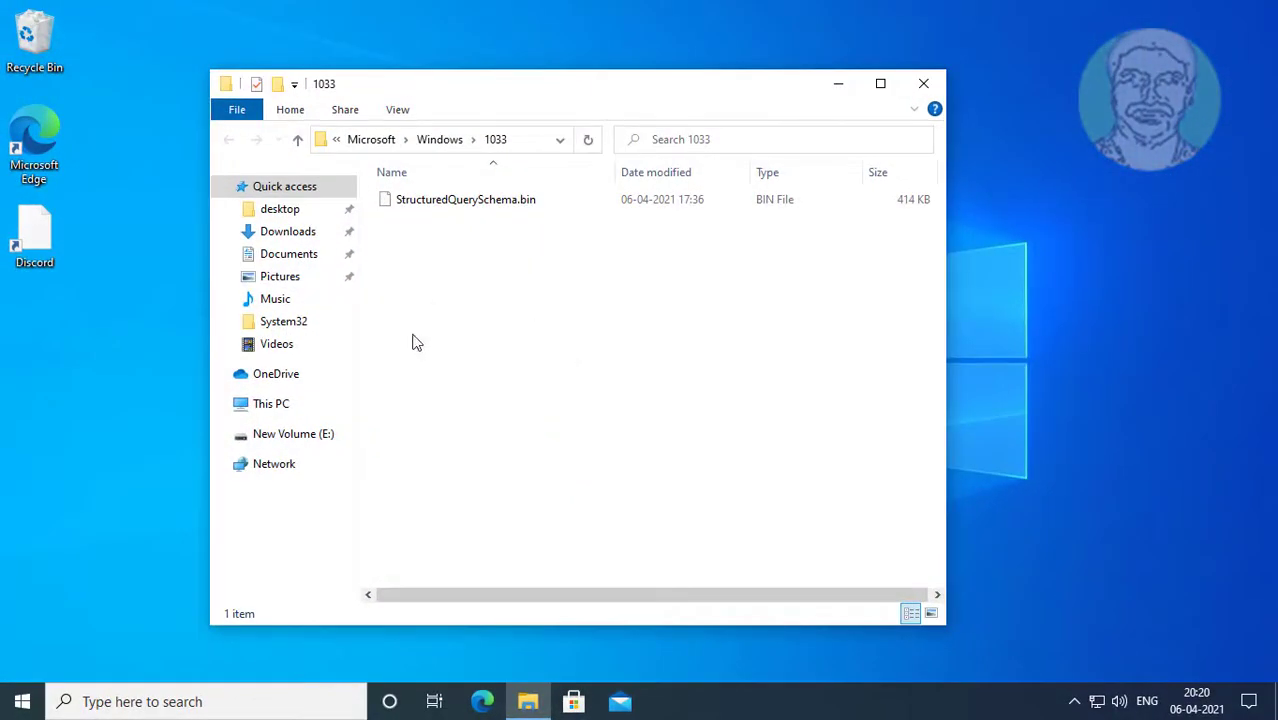
mouse_move(547, 598)
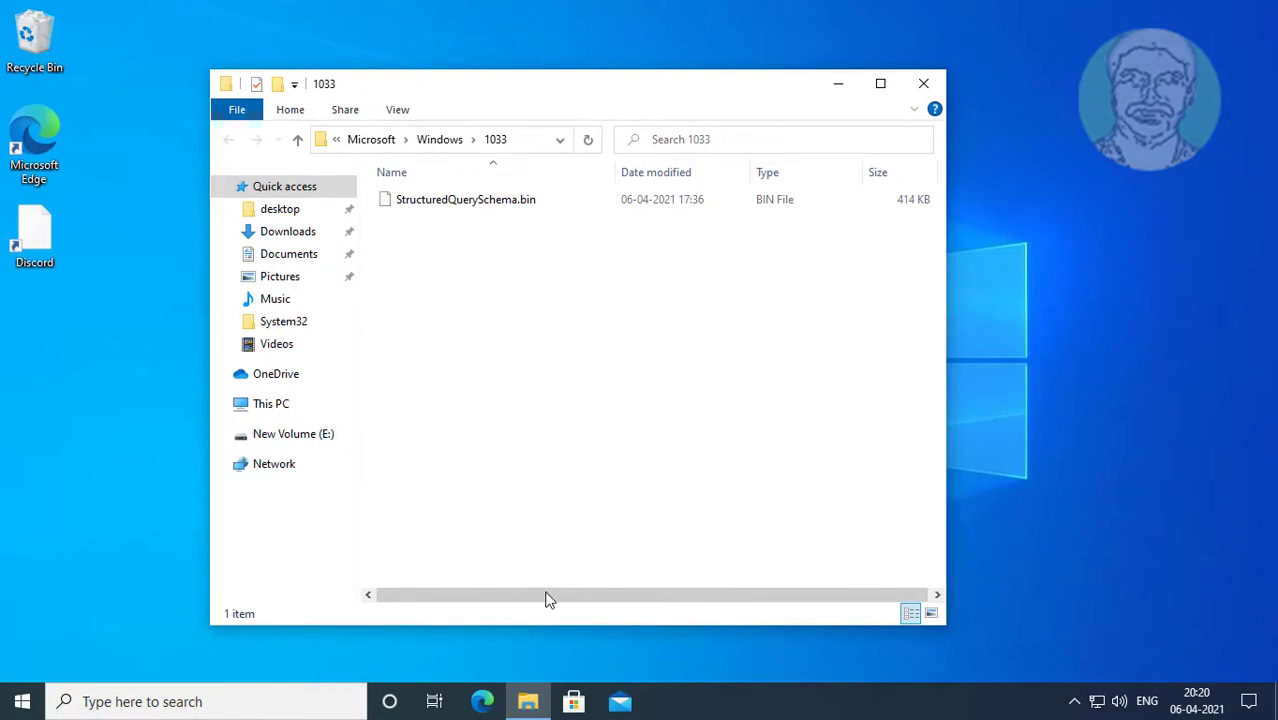
- Delete StructuredQuerySchema.bin from the 1033 folder
left_click(466, 199)
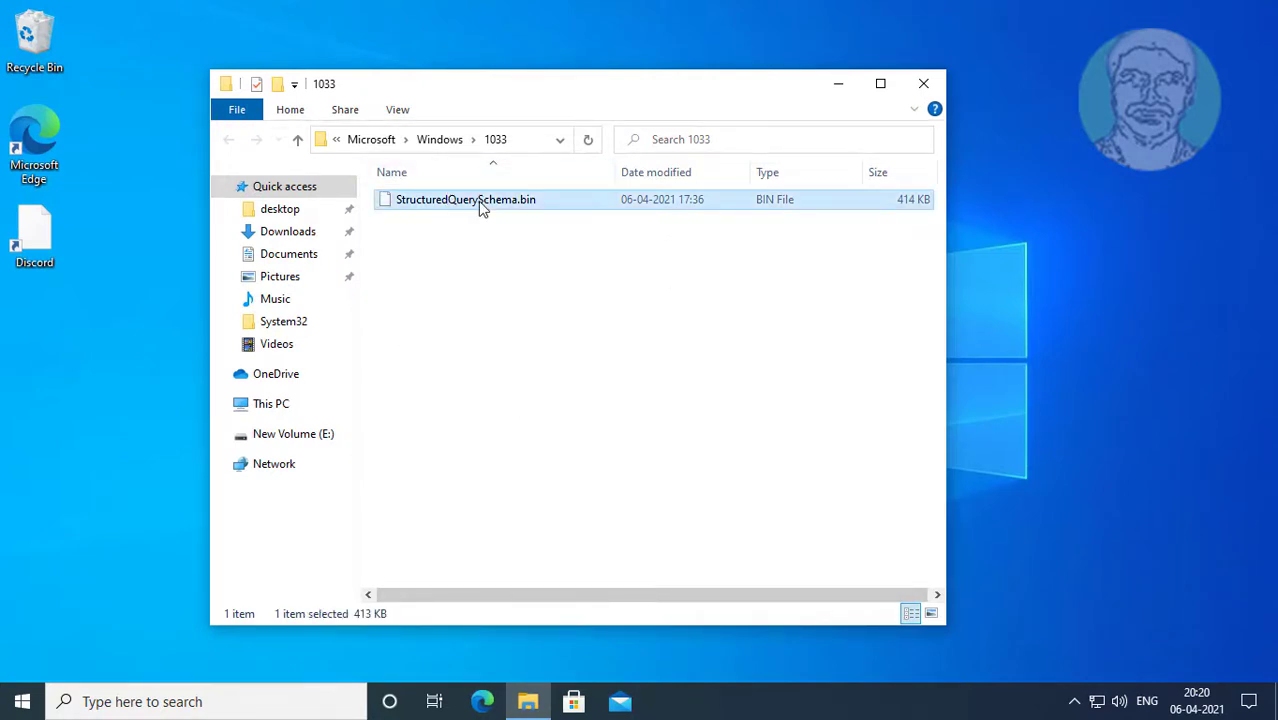
right_click(465, 199)
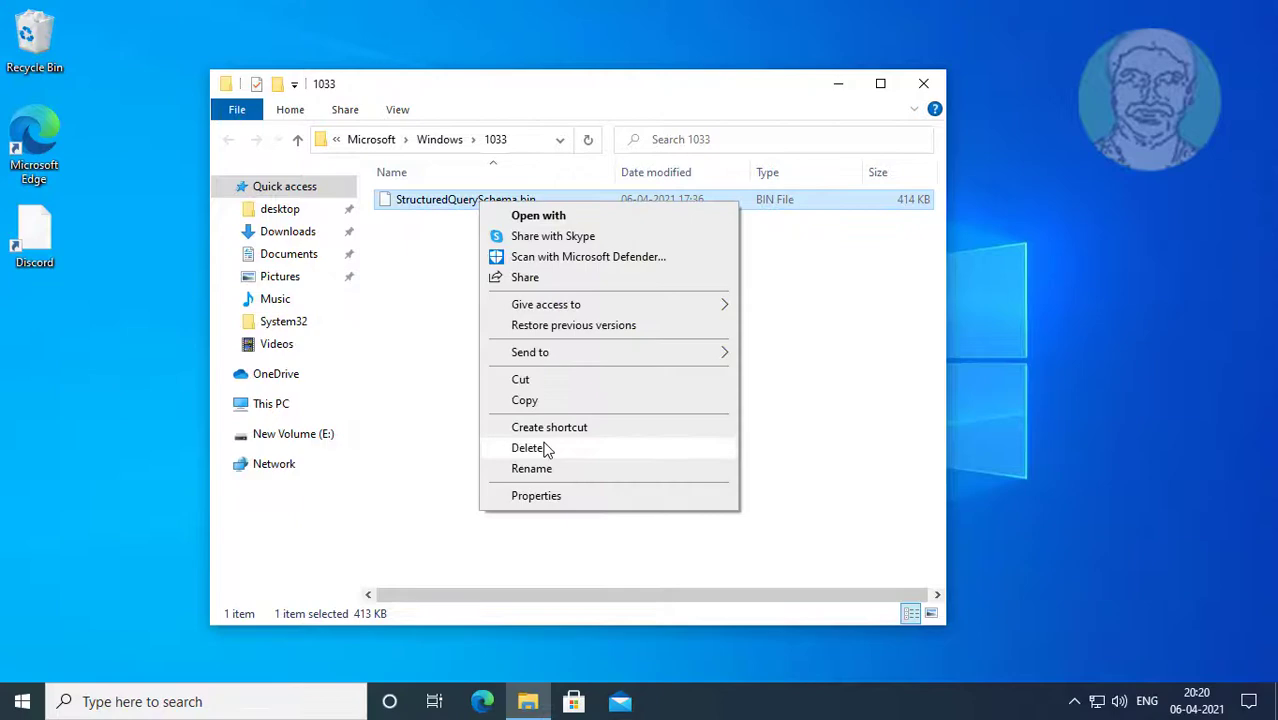
left_click(528, 447)
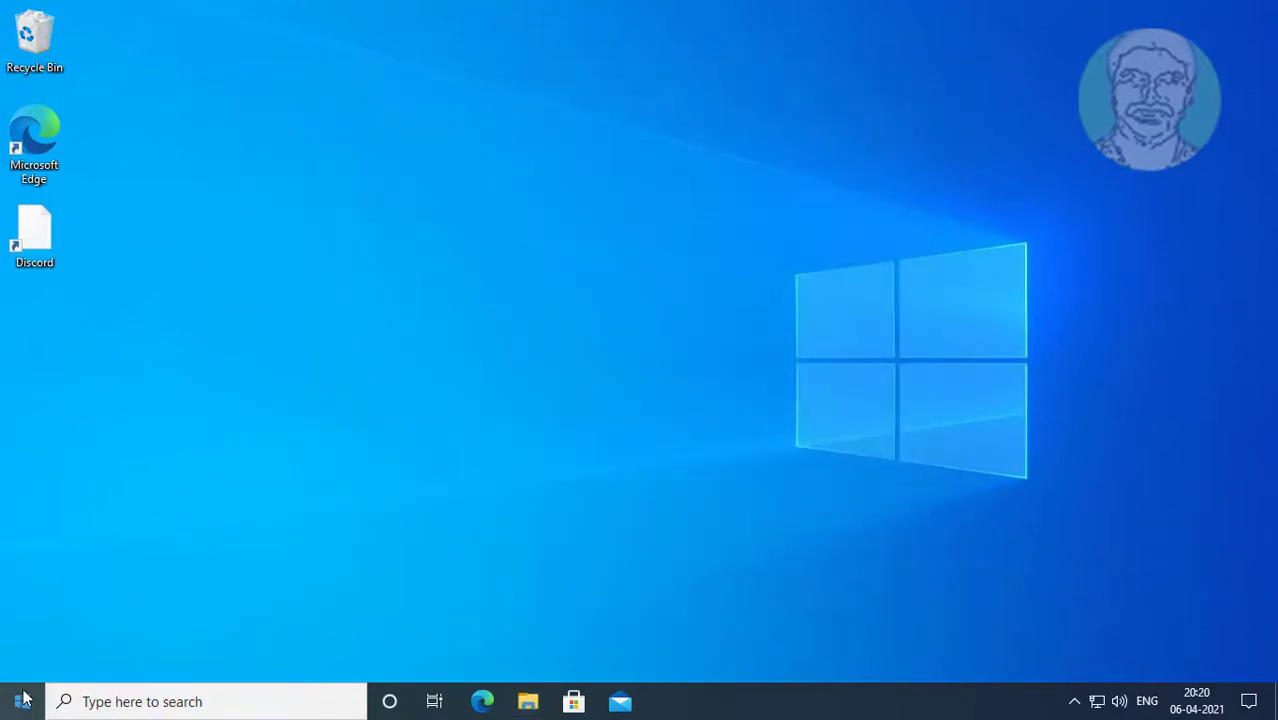
- Restart the computer from the Start menu's power options
left_click(22, 700)
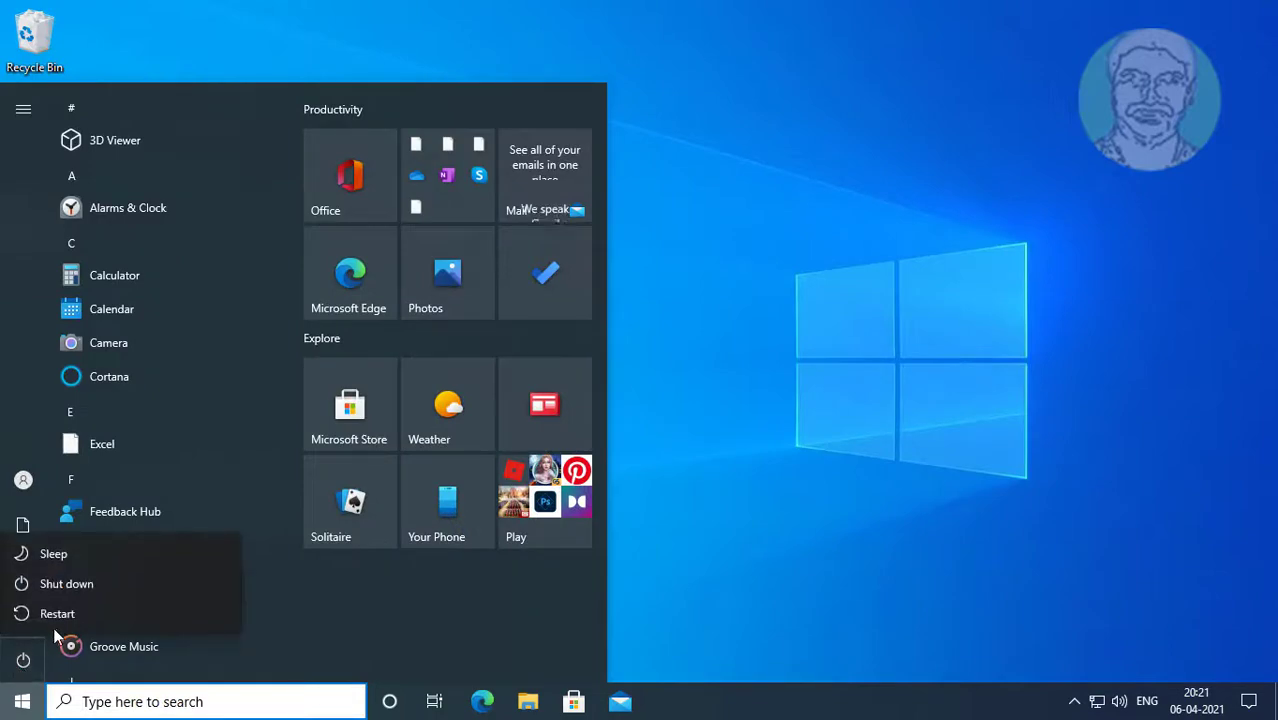
left_click(57, 613)
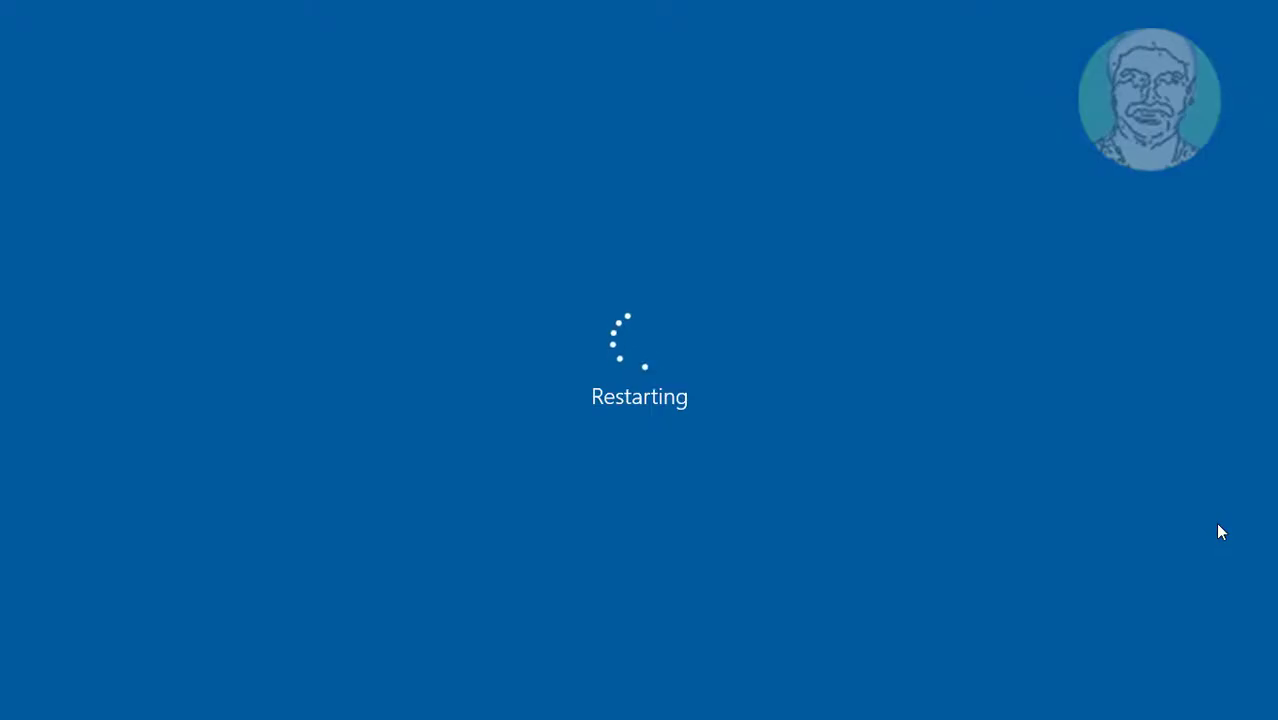